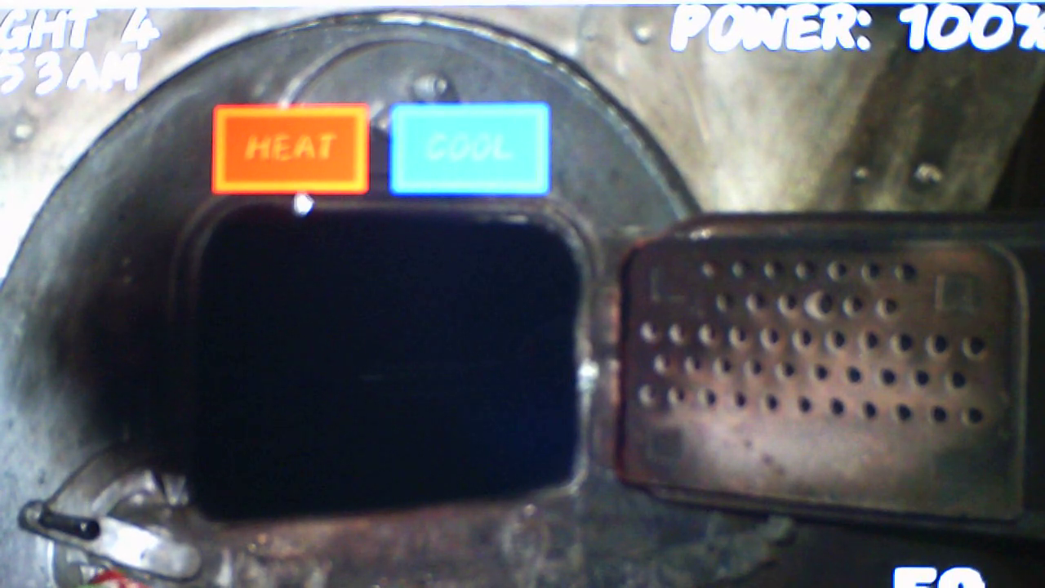
Add heat three times with the orange HEAT button until the furnace fire relights
click(291, 147)
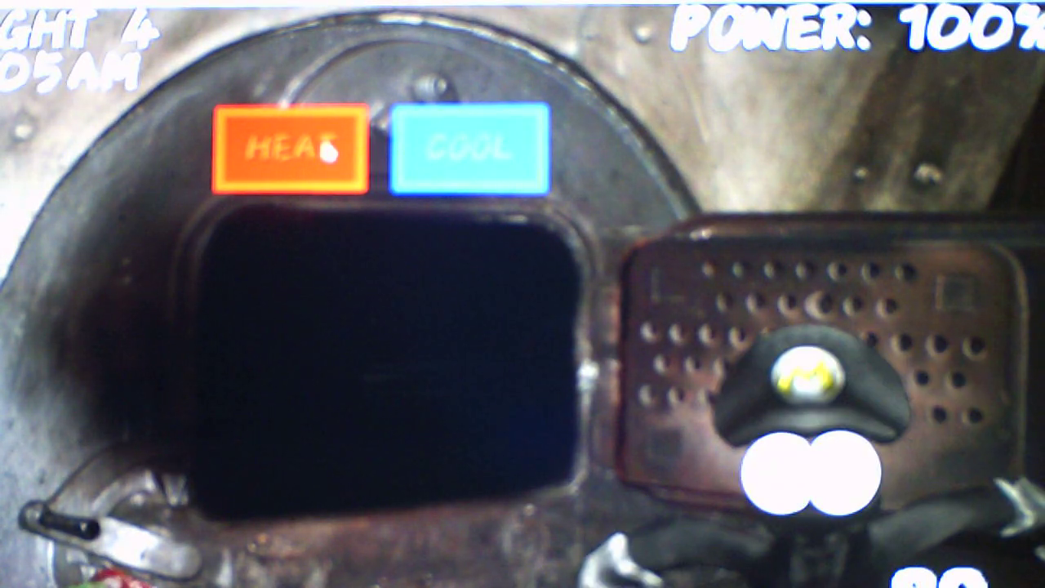
click(291, 147)
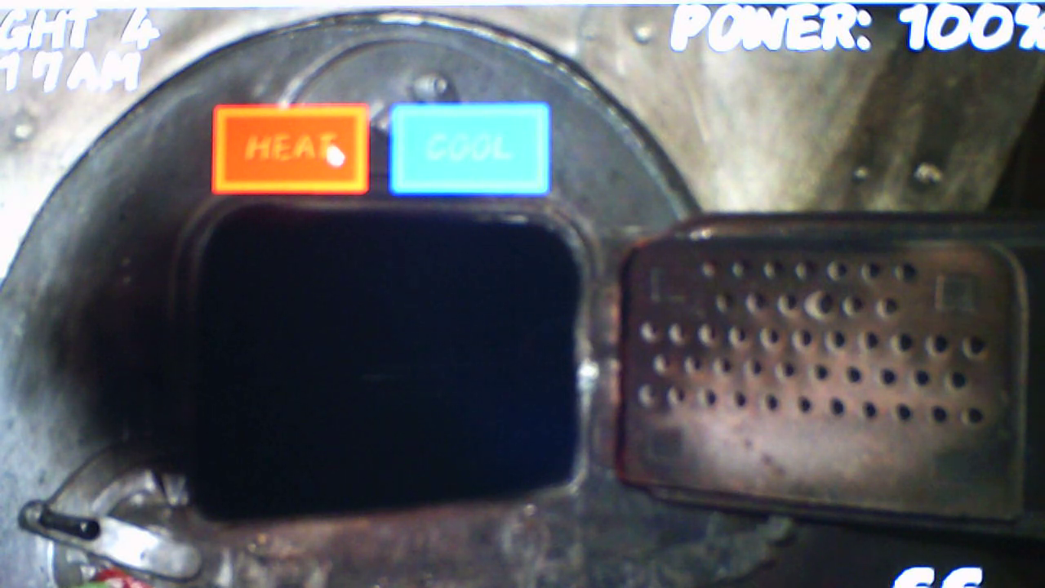
click(288, 149)
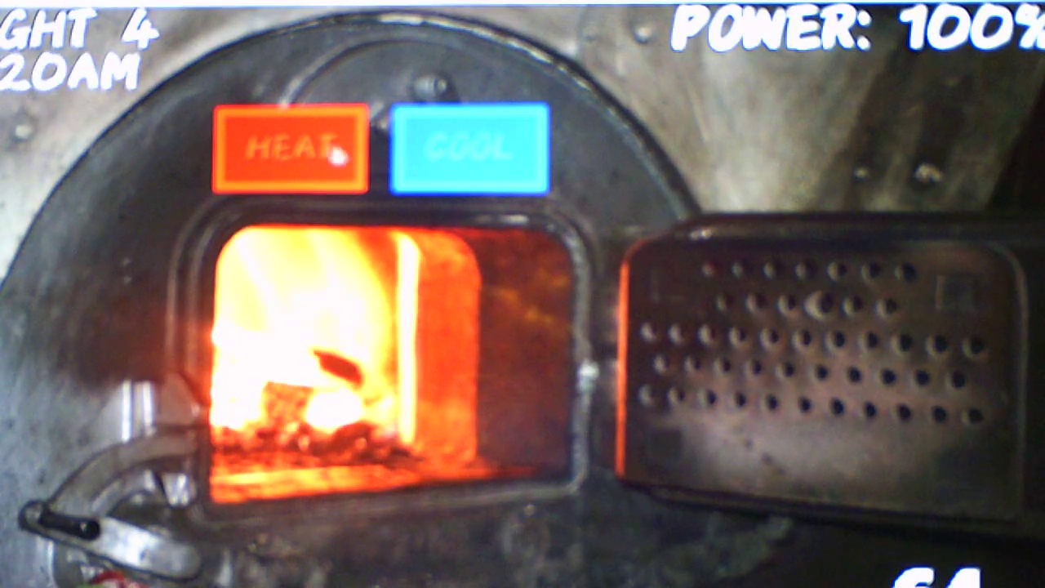